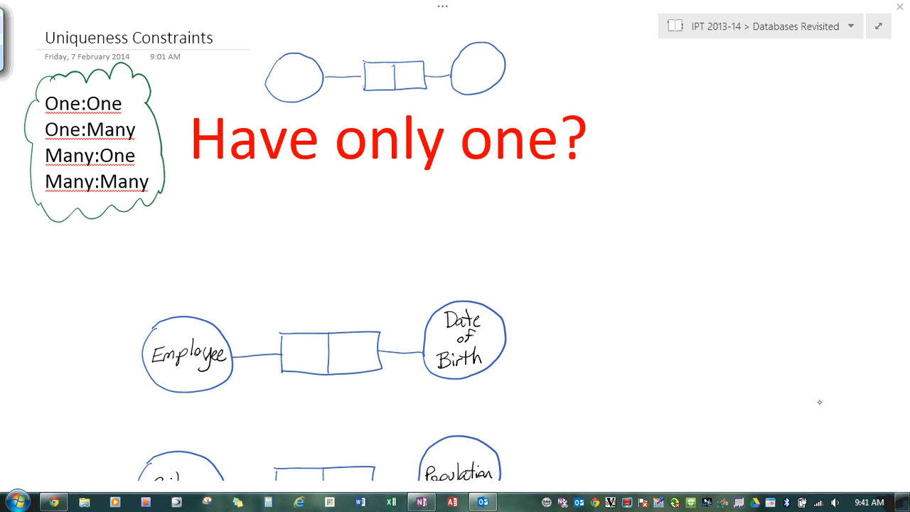
- Handwrite red notes under 'Have only one?': a short line, Yes, No and BIG NO NO
scroll("down", 3)
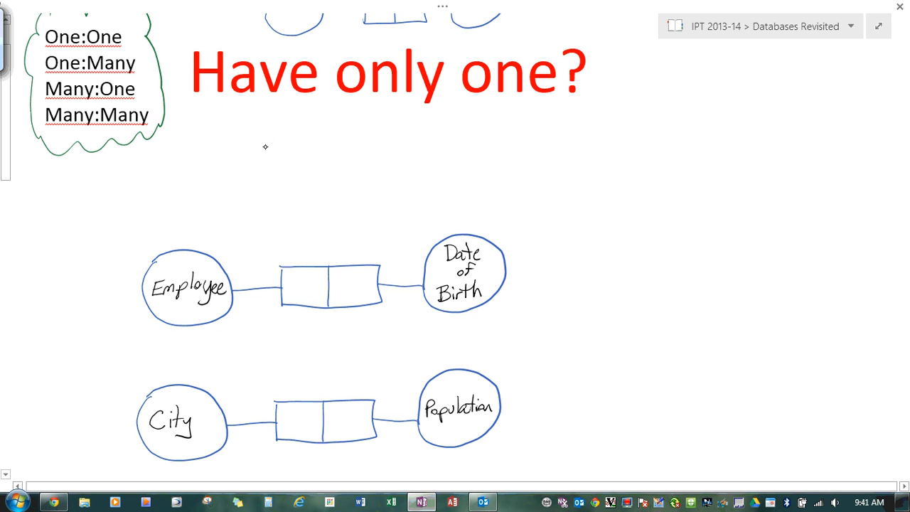
left_click_drag(263, 147, 319, 134)
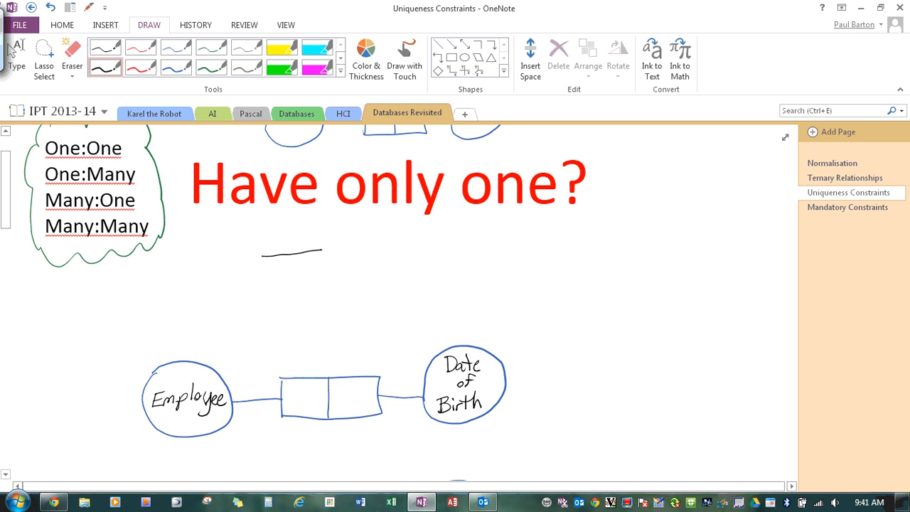
left_click(140, 67)
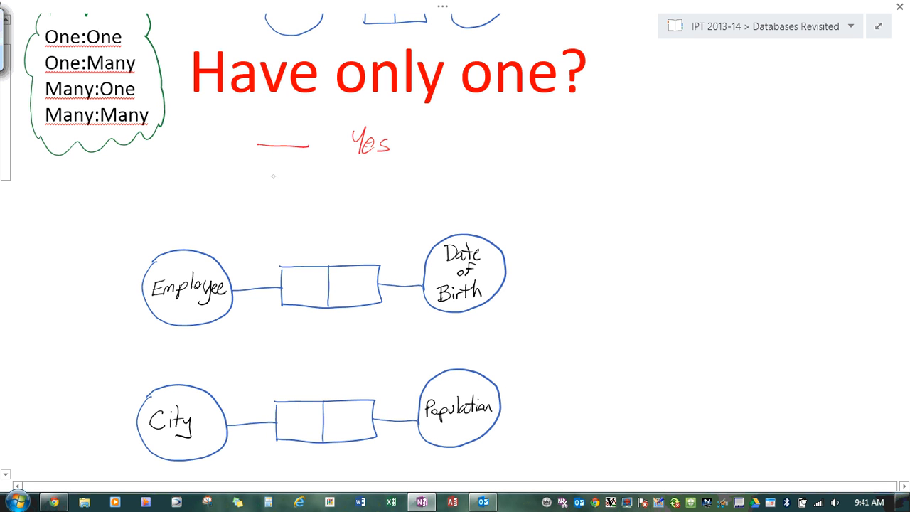
left_click_drag(252, 170, 306, 167)
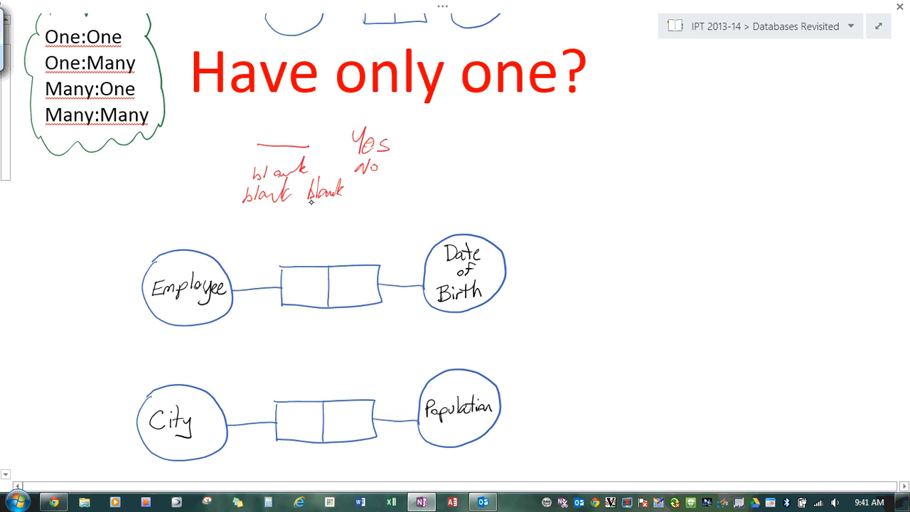
left_click_drag(384, 184, 405, 185)
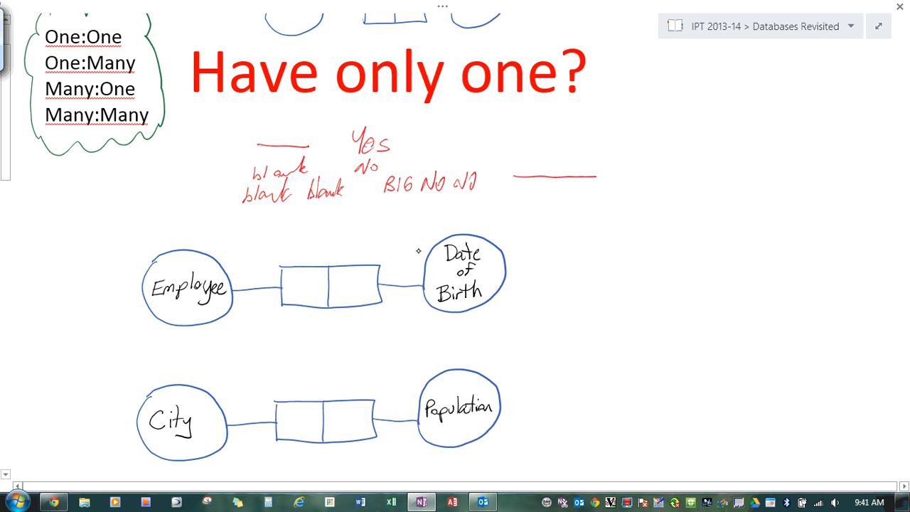
- Draw red uniqueness bars over the Employee role and the City role boxes
left_click_drag(279, 254, 327, 250)
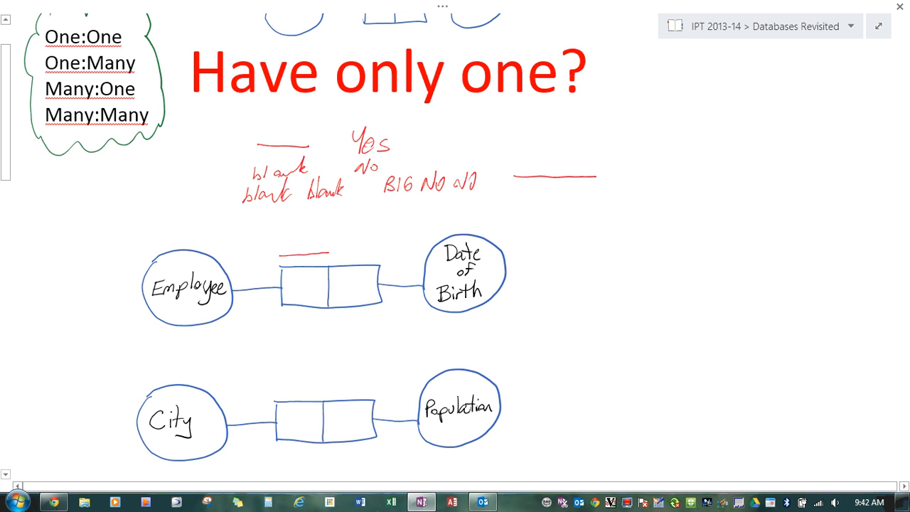
scroll("down", 3)
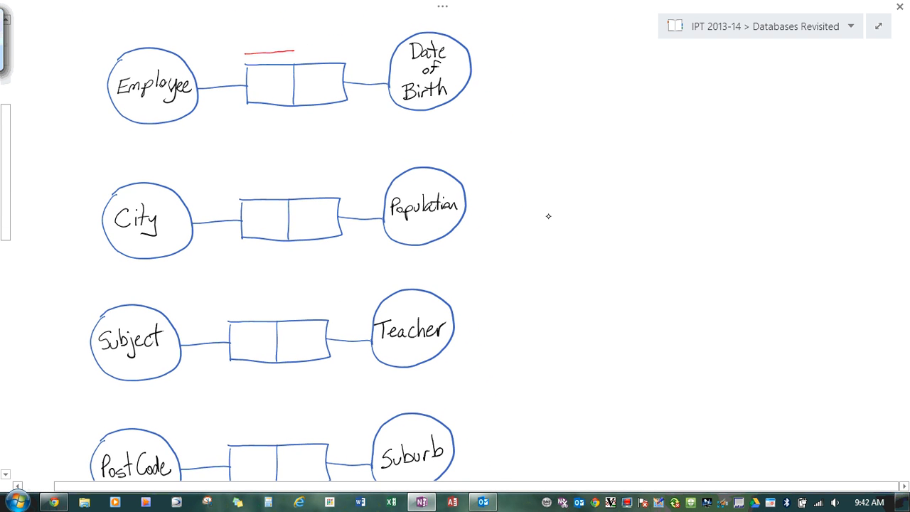
left_click(242, 62)
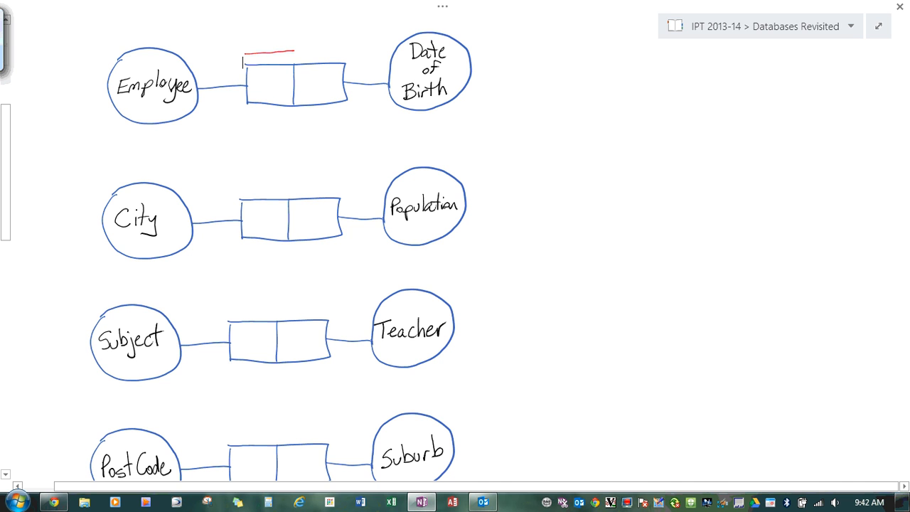
left_click_drag(238, 189, 291, 186)
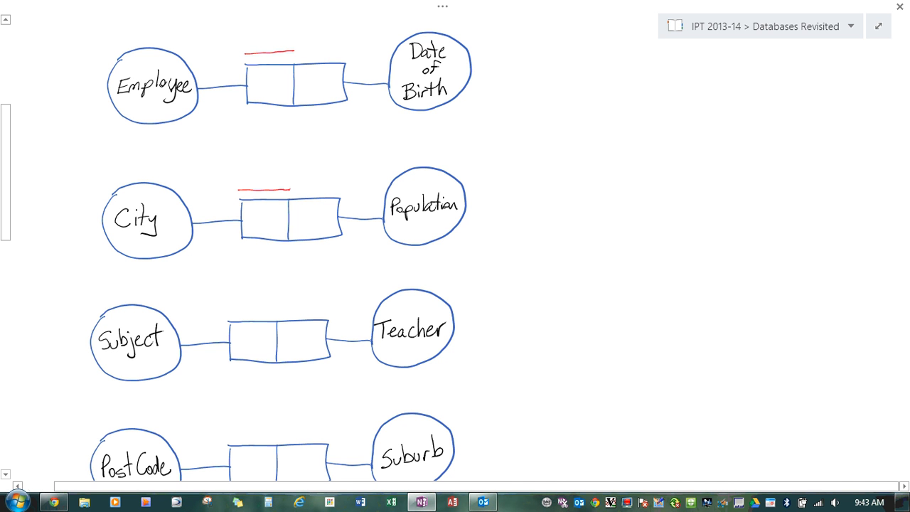
- Draw a red uniqueness bar spanning both Subject–Teacher role boxes
scroll("down", 3)
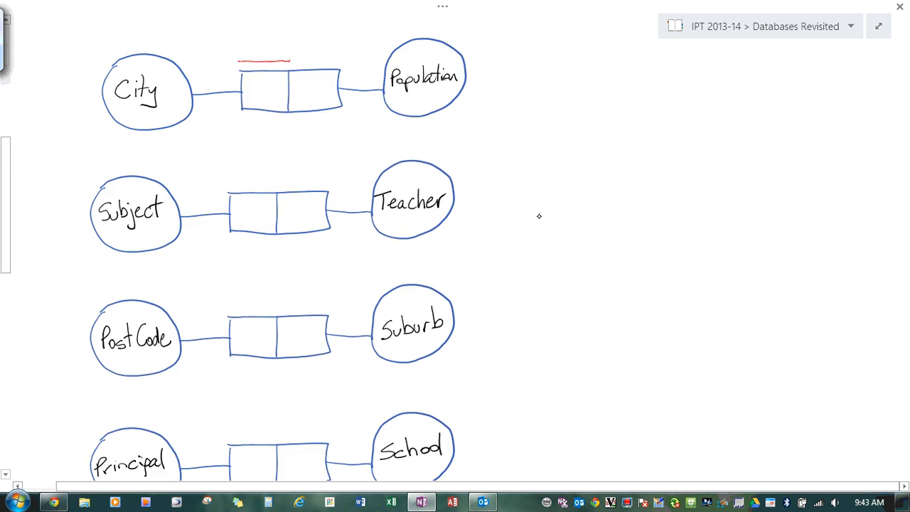
scroll("down", 3)
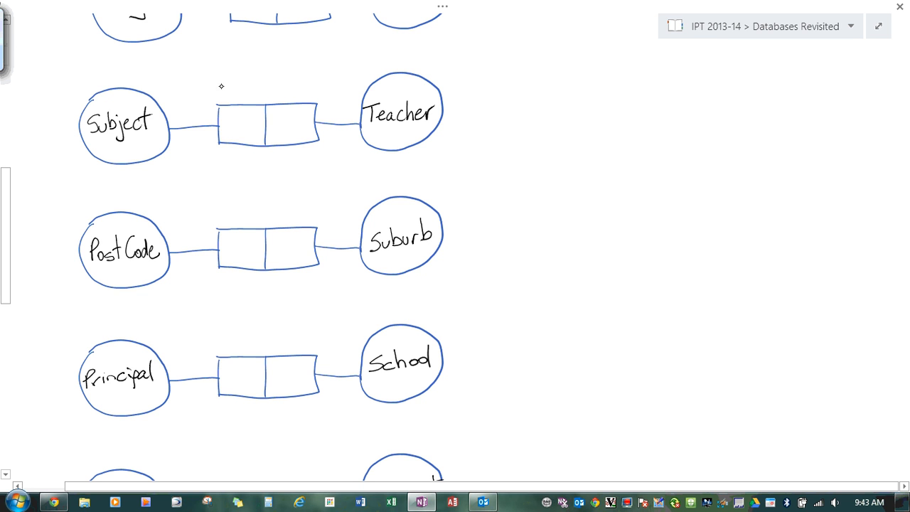
left_click_drag(222, 85, 313, 79)
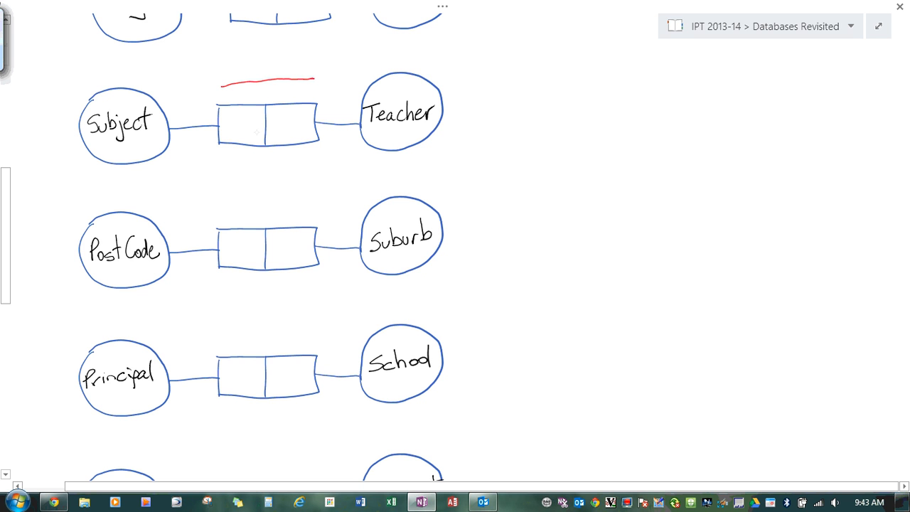
mouse_move(115, 122)
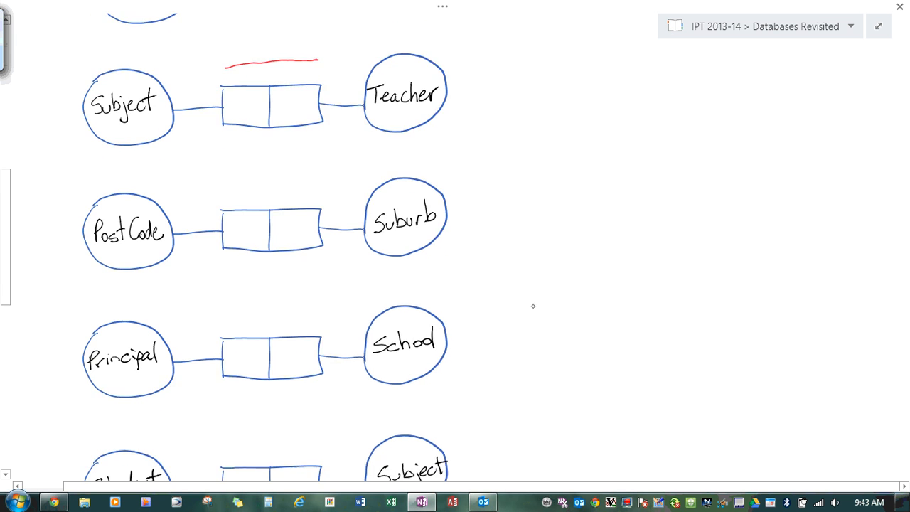
- Draw a red uniqueness bar over the Suburb-side role of PostCode–Suburb
scroll("down", 3)
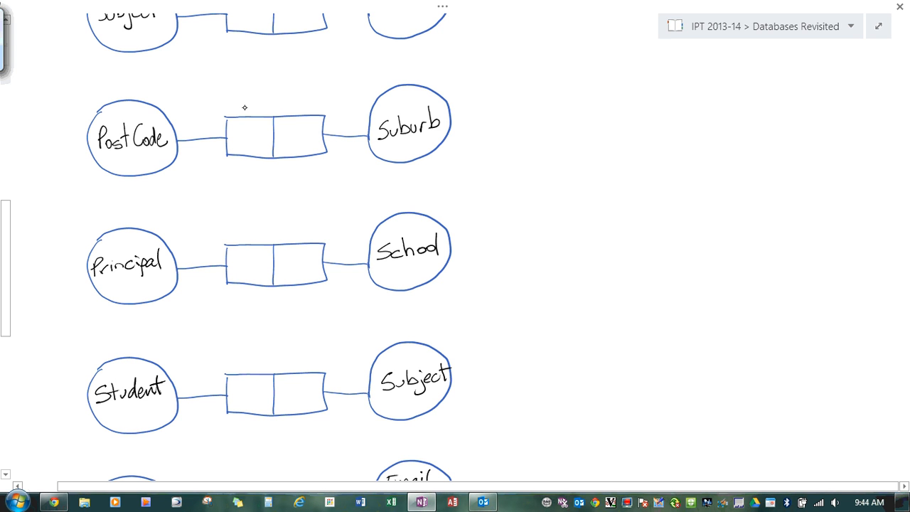
mouse_move(370, 111)
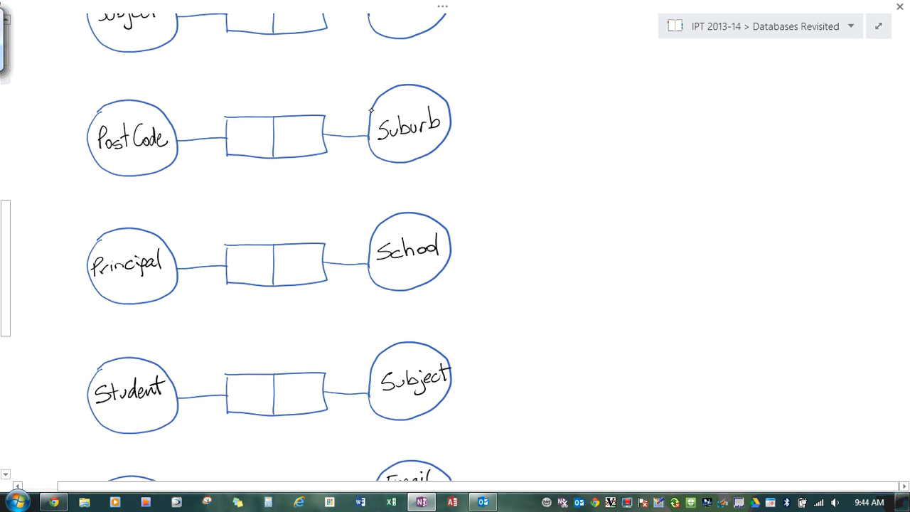
mouse_move(282, 103)
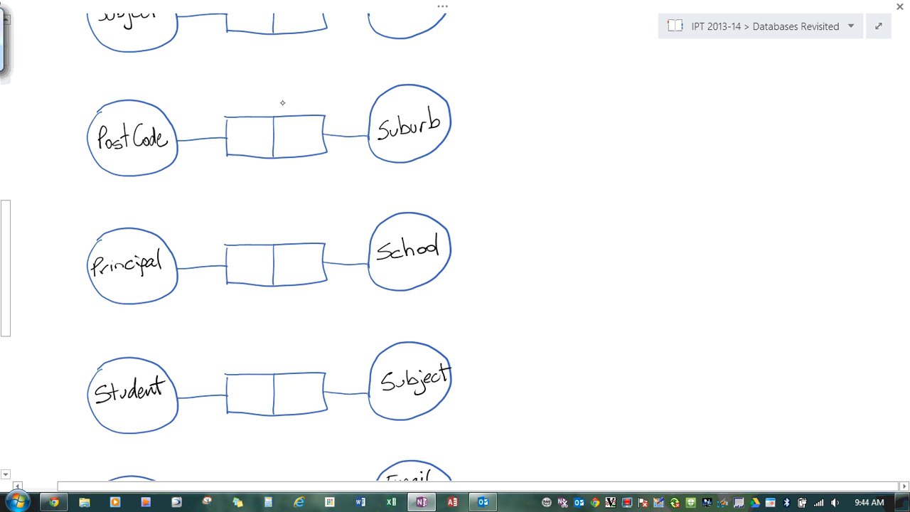
left_click_drag(283, 105, 326, 106)
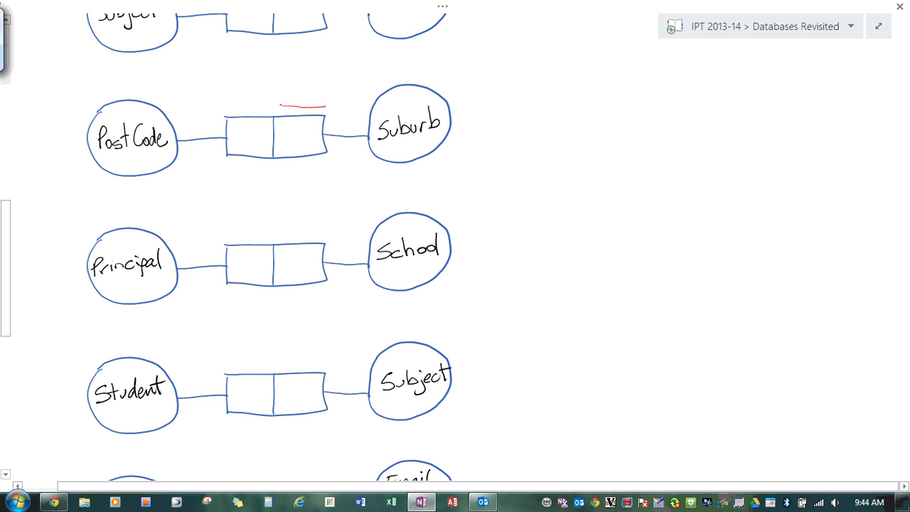
scroll("down", 3)
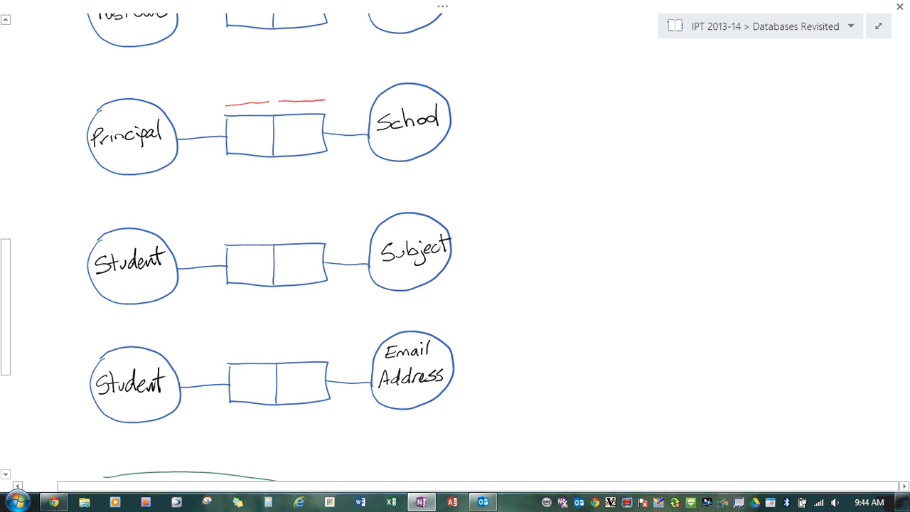
- Write red No over the Student–Subject roles and draw one bar across both
scroll("down", 3)
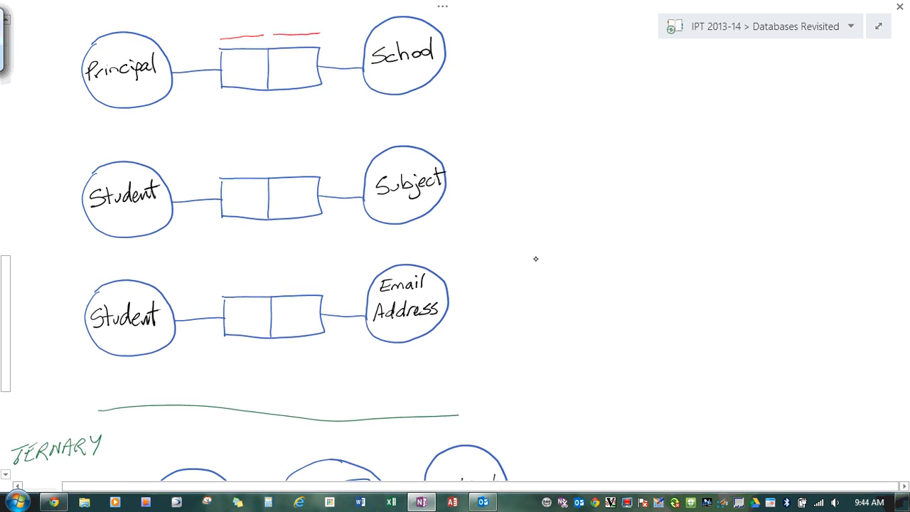
scroll("down", 3)
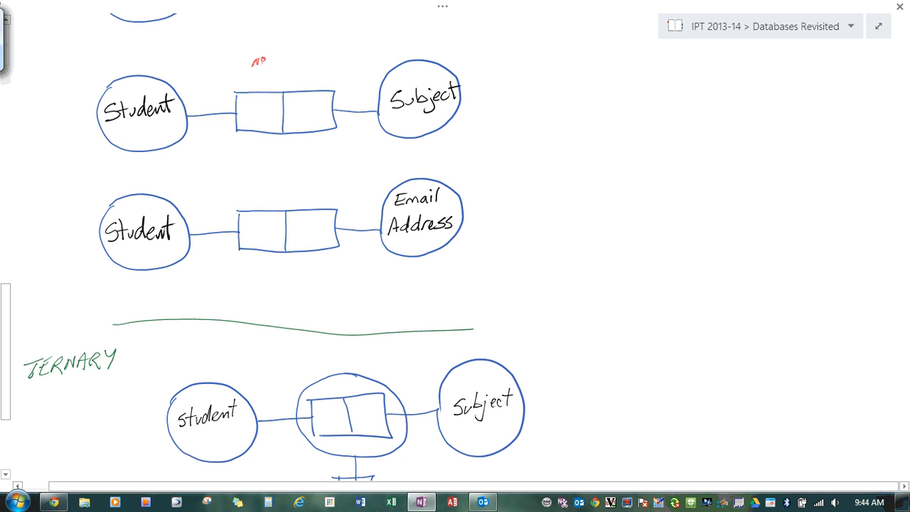
left_click_drag(306, 60, 316, 56)
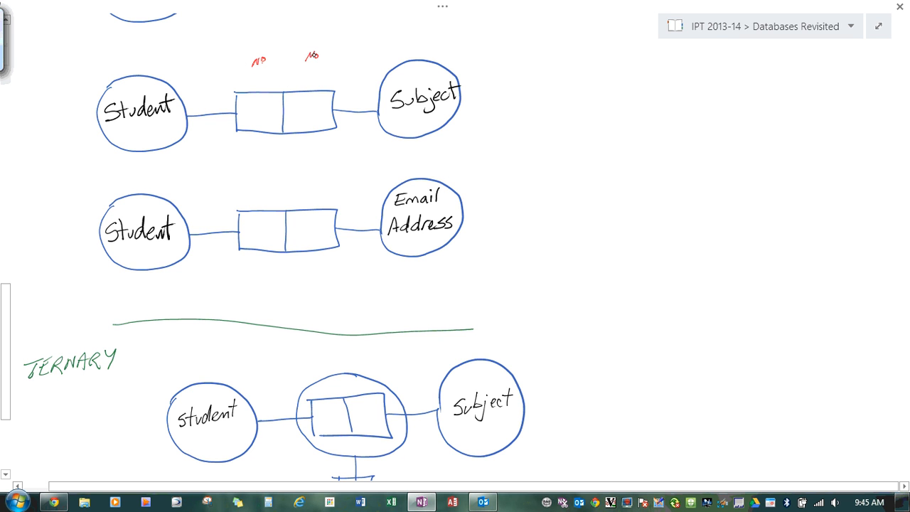
mouse_move(237, 80)
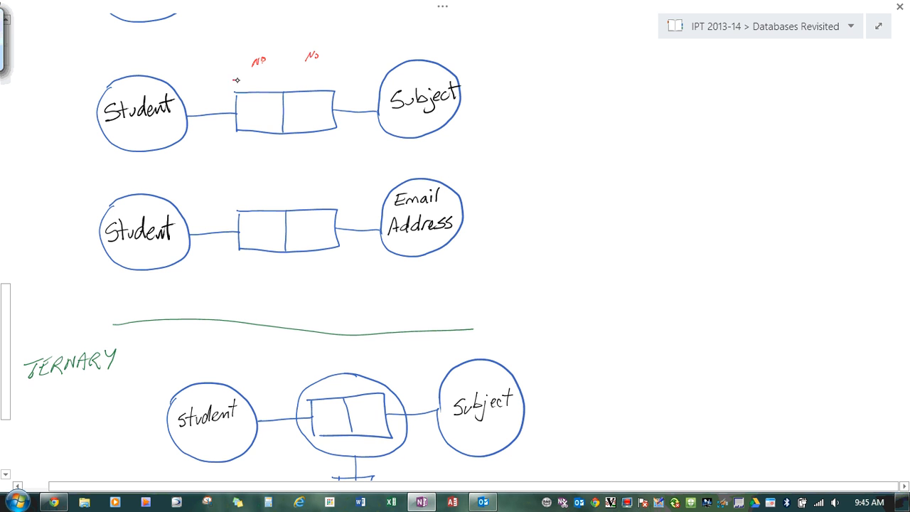
left_click_drag(237, 79, 331, 72)
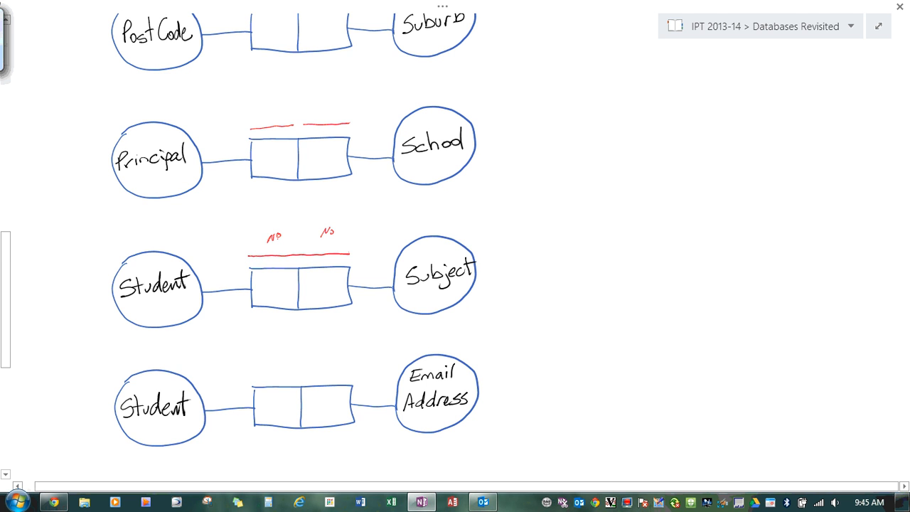
scroll("down", 3)
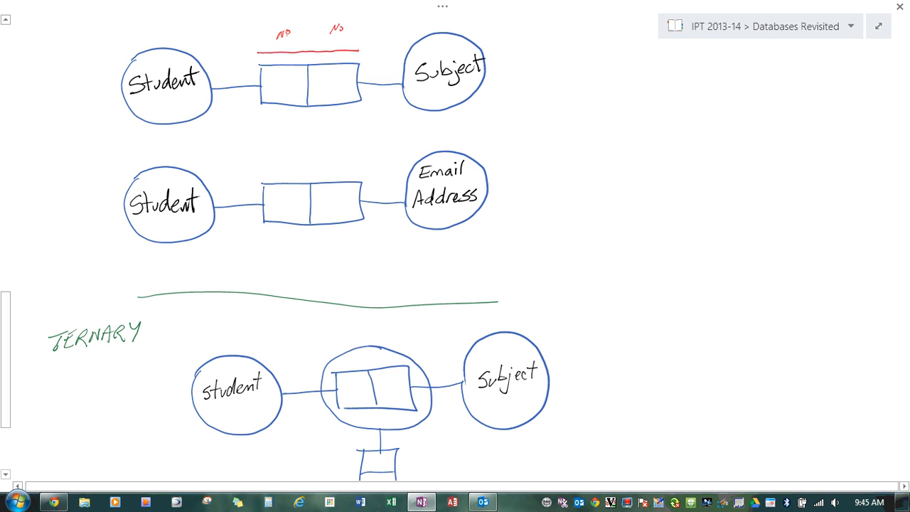
left_click_drag(261, 174, 290, 173)
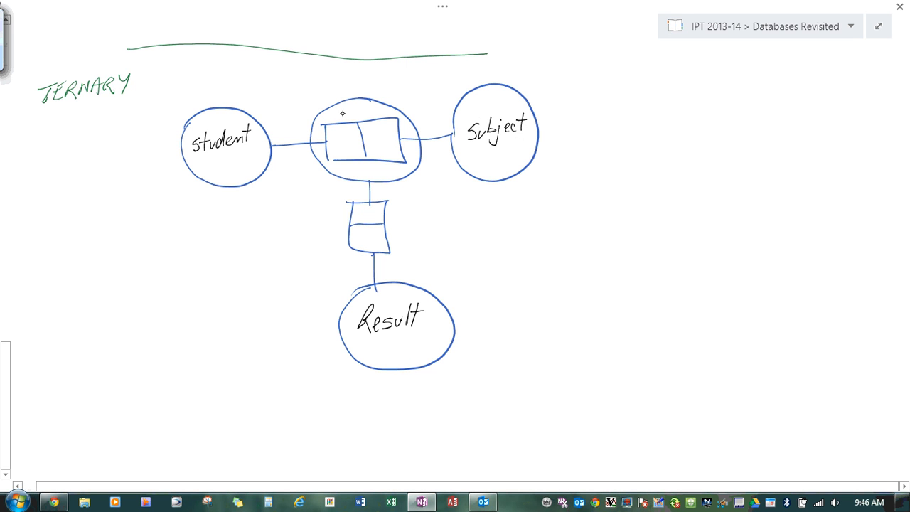
mouse_move(265, 164)
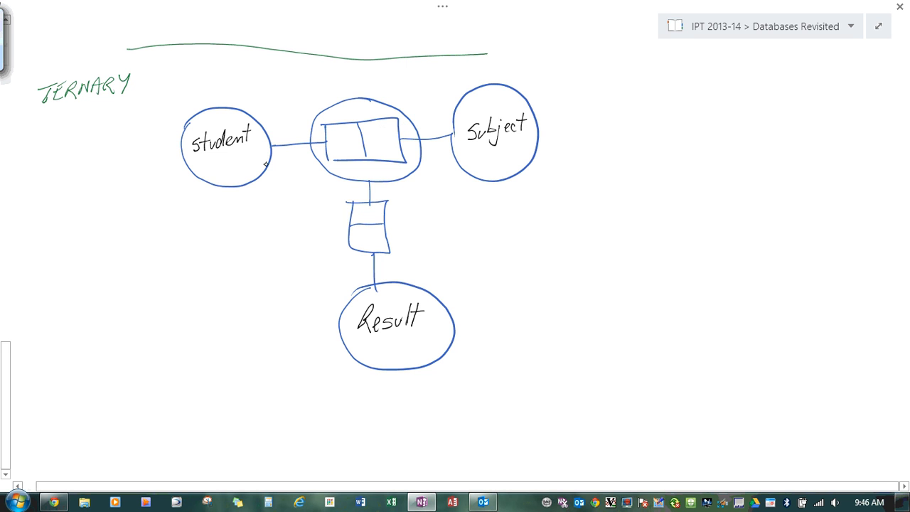
mouse_move(344, 111)
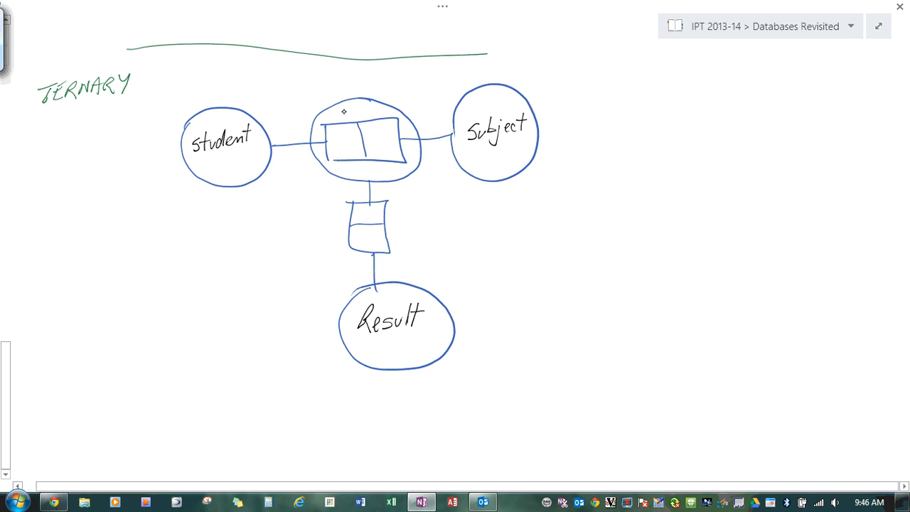
- Draw a red bar across the Student and Subject roles and a vertical mark beside Result
left_click_drag(323, 115, 394, 110)
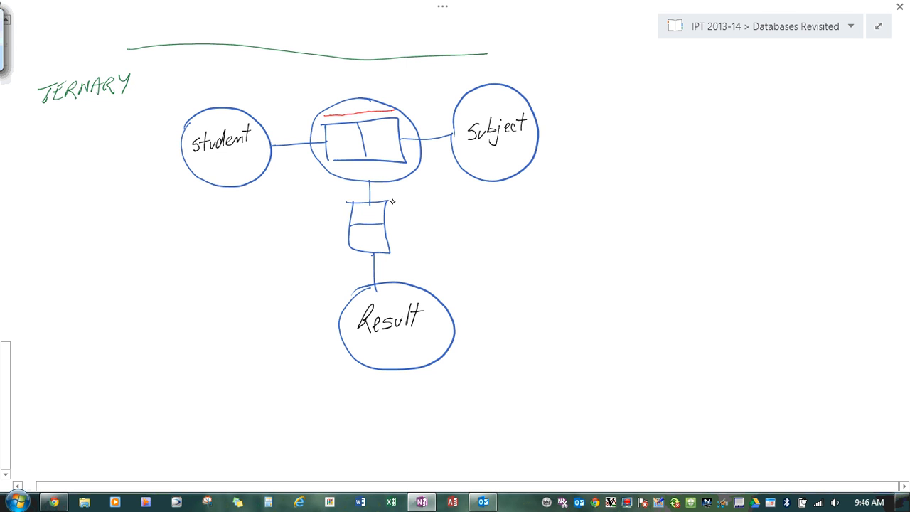
left_click_drag(393, 201, 393, 224)
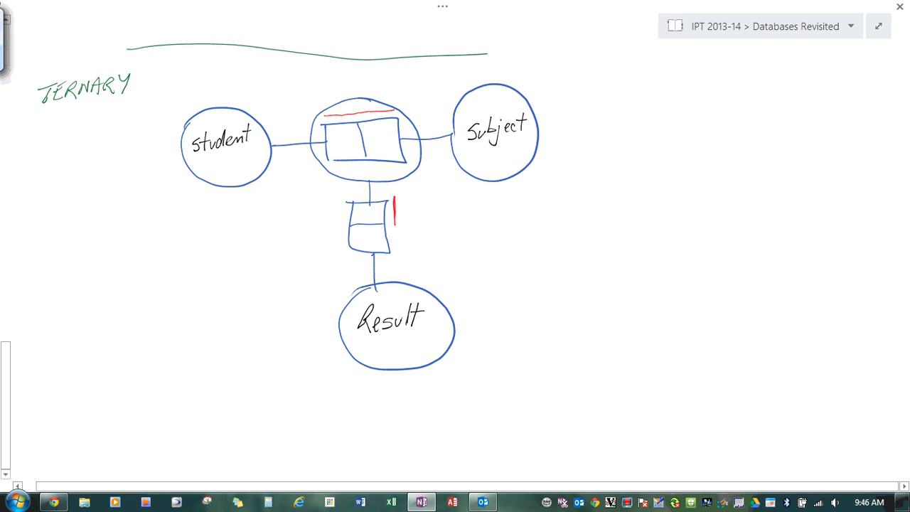
mouse_move(404, 323)
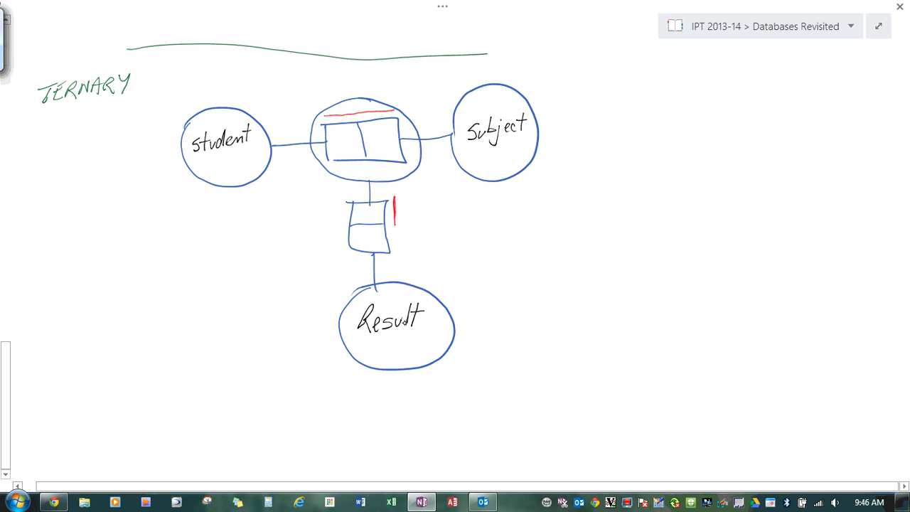